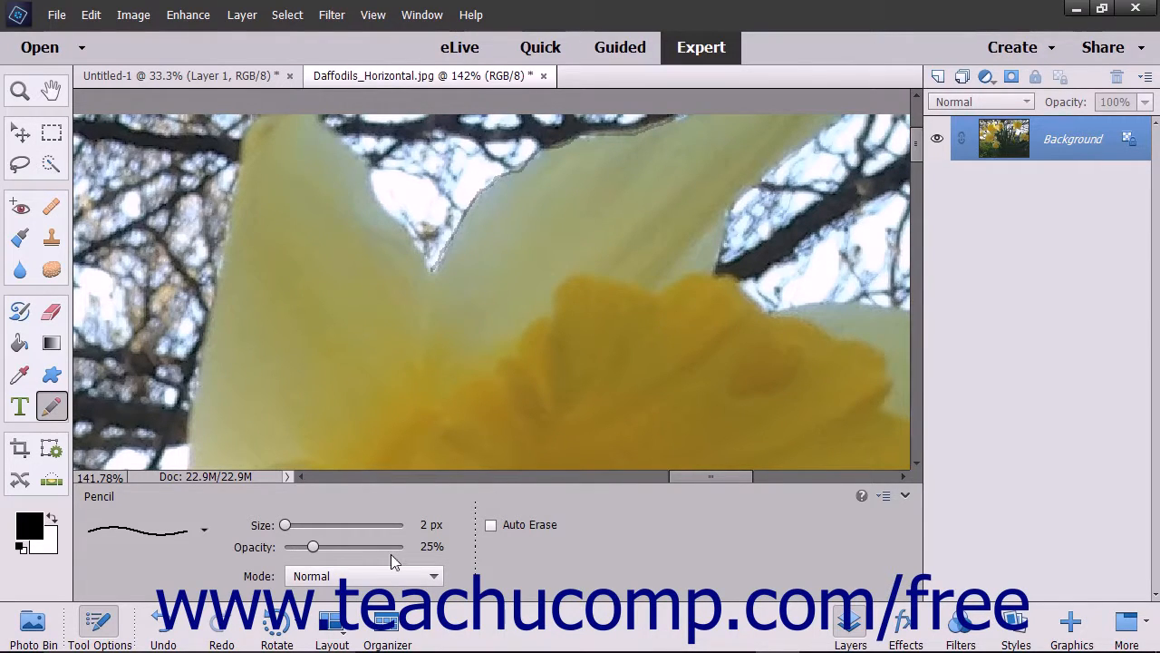
{"action": "mouse_move", "coordinate": [391, 562]}
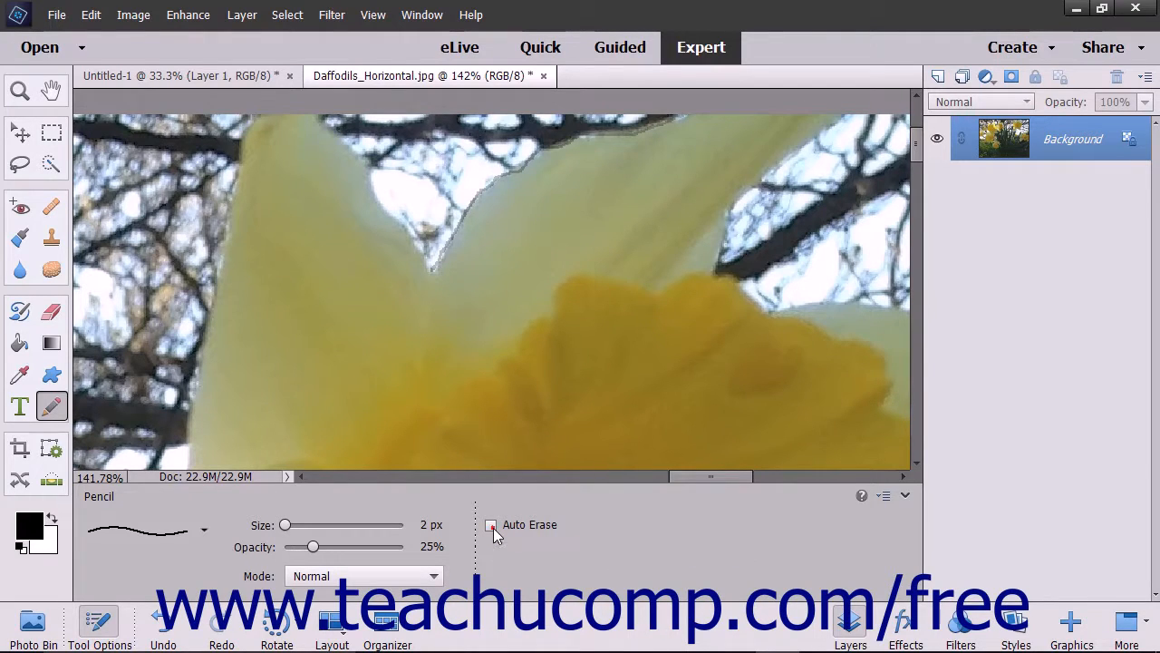
- Toggle Auto Erase on and back off, then trace a thin pencil line along the petal's upper edge
{"action": "left_click", "coordinate": [491, 524]}
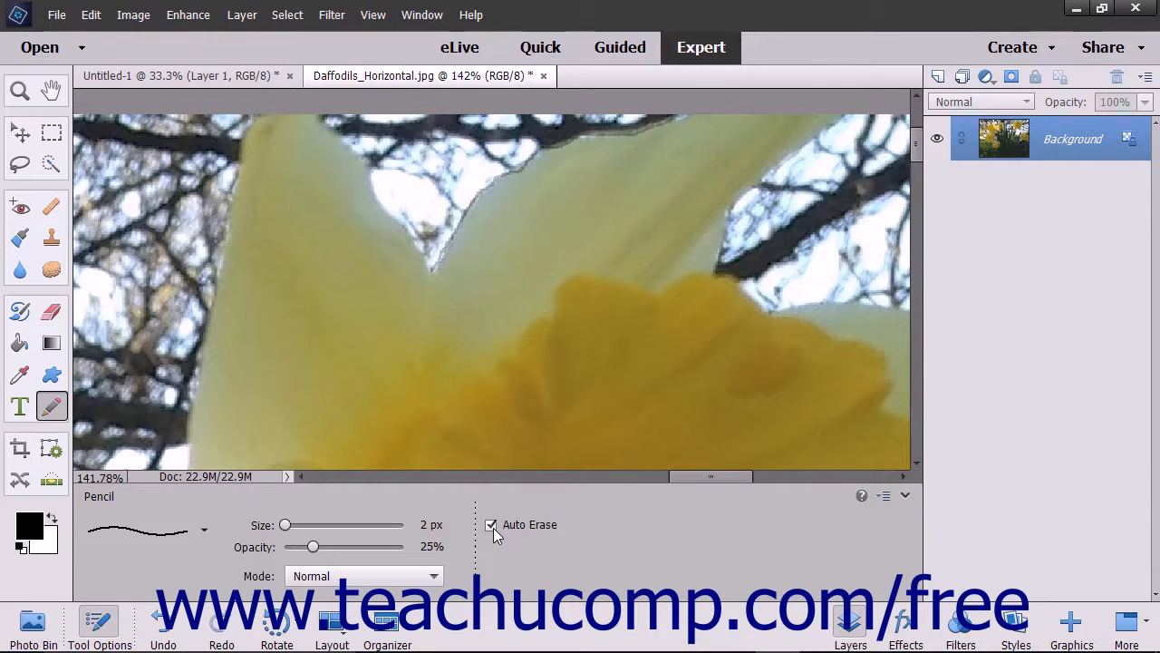
{"action": "left_click", "coordinate": [491, 525]}
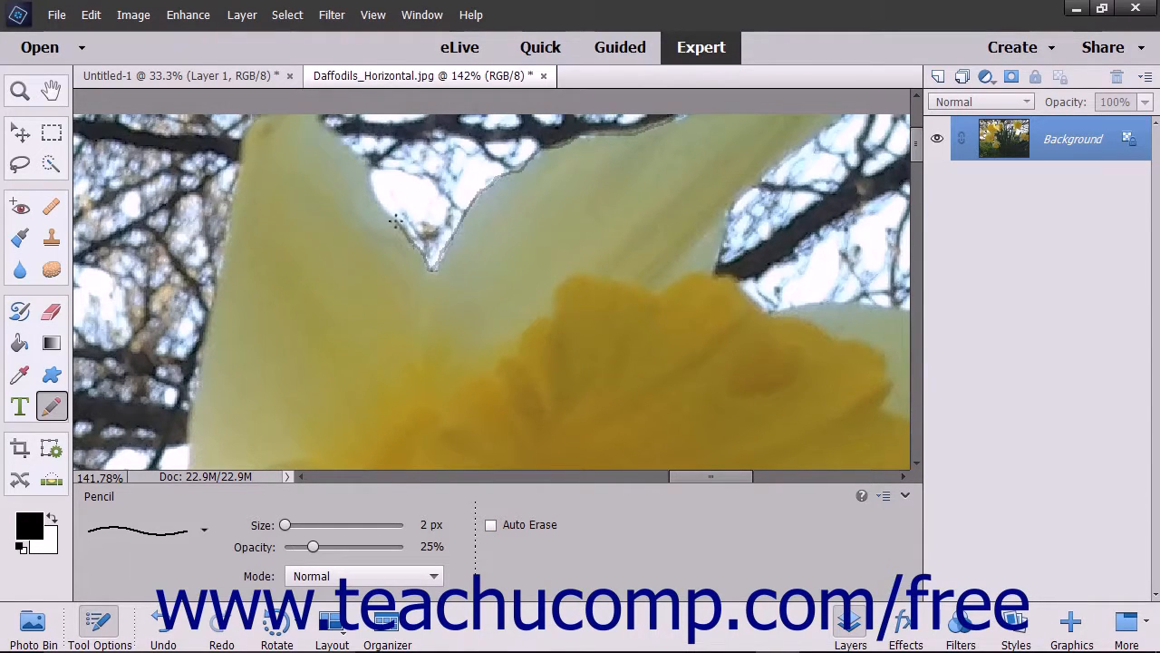
{"action": "left_click_drag", "start_coordinate": [398, 222], "coordinate": [359, 160]}
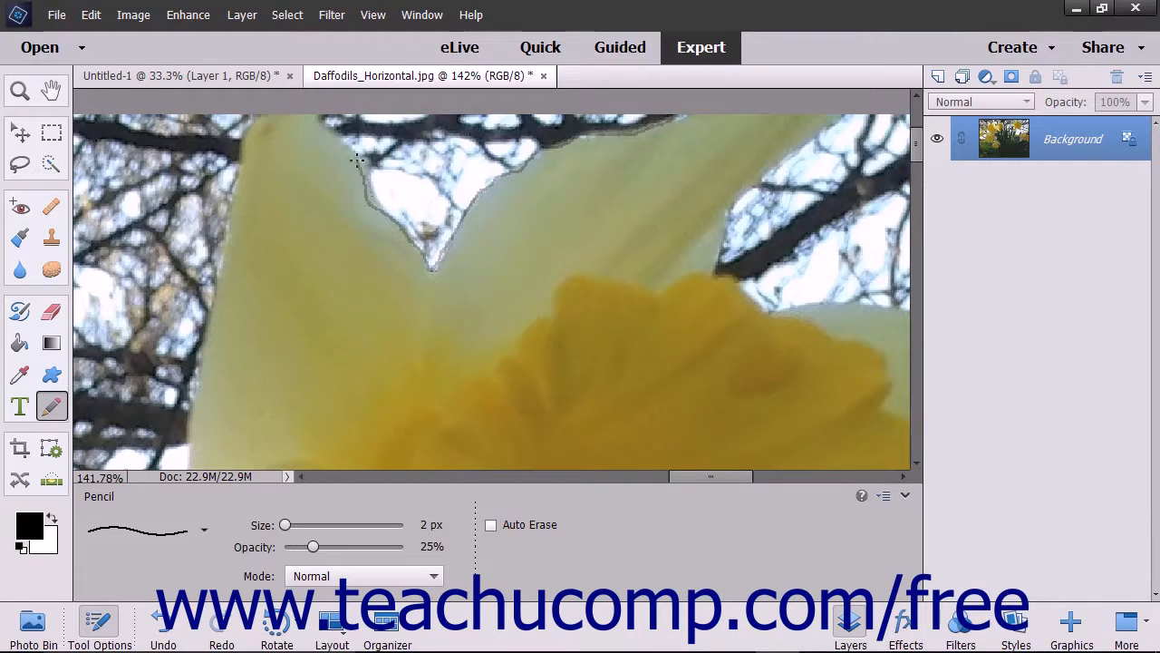